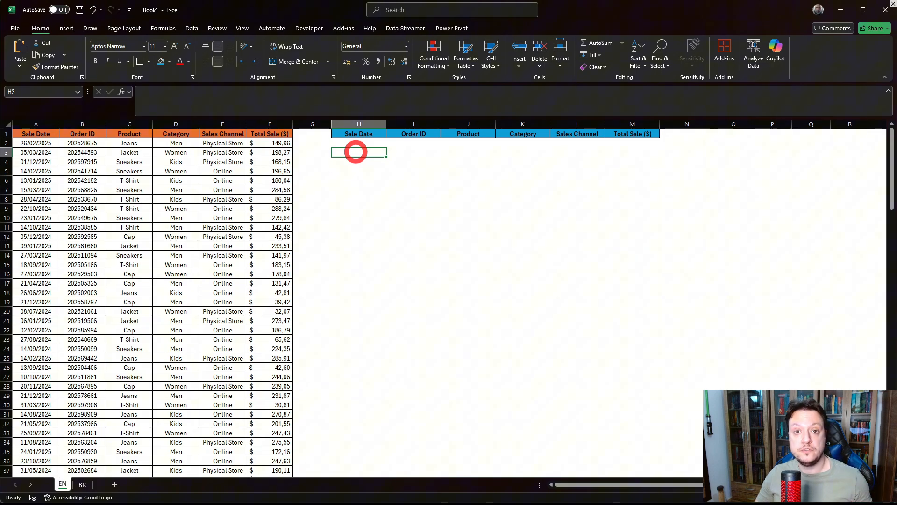
Enter =FILTER($A:$F;$C:$C="Jeans") in H2, referencing columns A:F and column C
{"action": "left_click", "coordinate": [359, 140]}
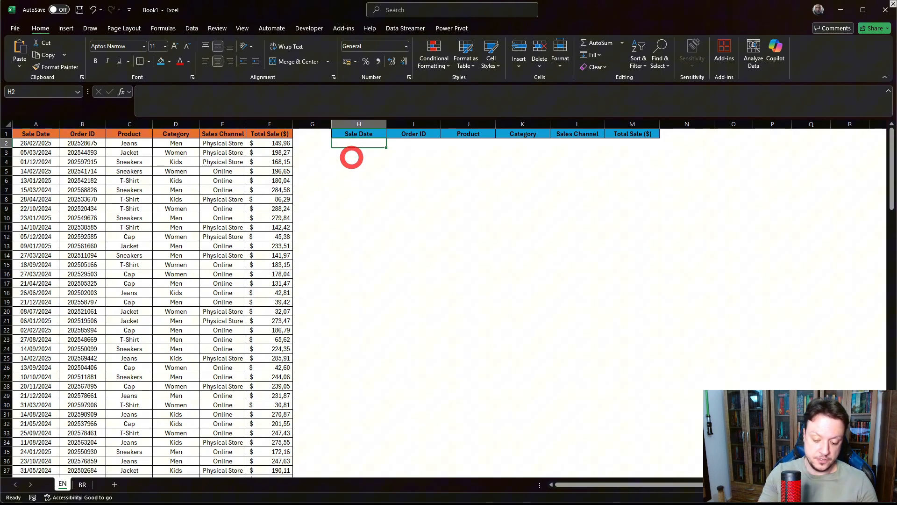
{"action": "type", "text": "=fi"}
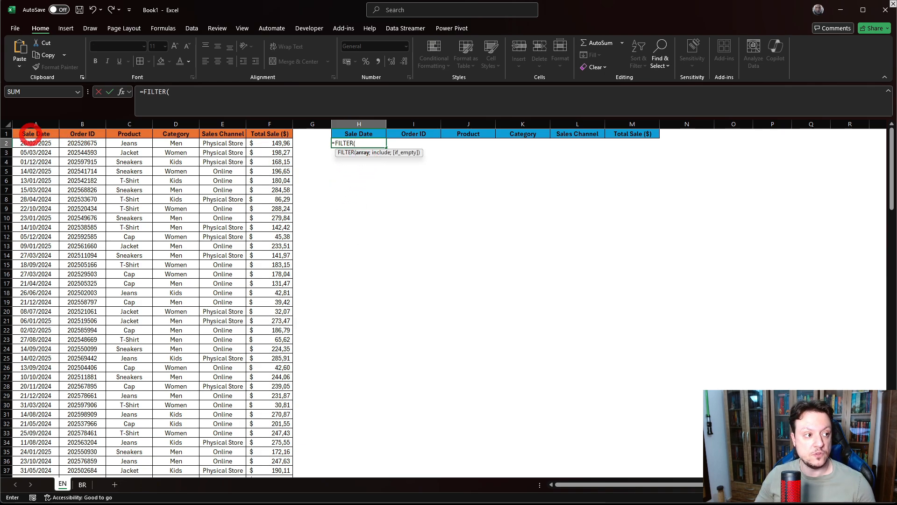
{"action": "left_click_drag", "start_coordinate": [35, 124], "coordinate": [269, 123]}
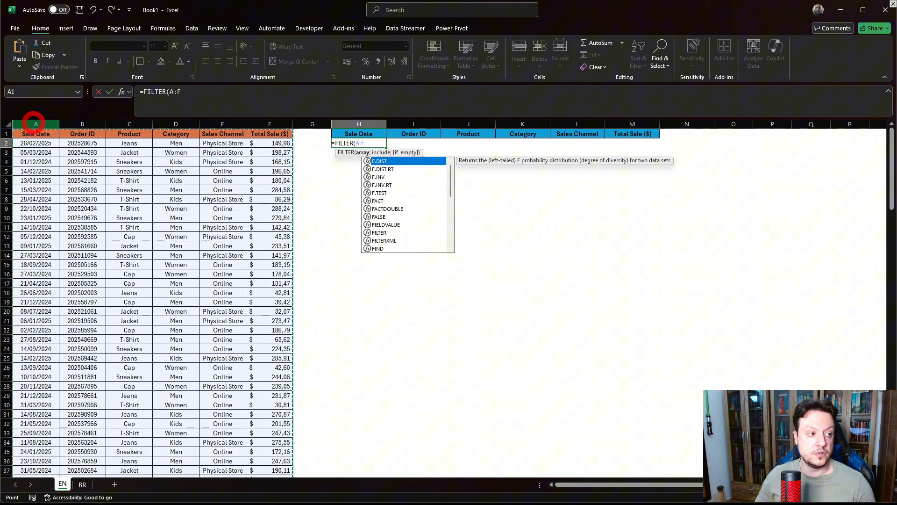
{"action": "left_click", "coordinate": [269, 134]}
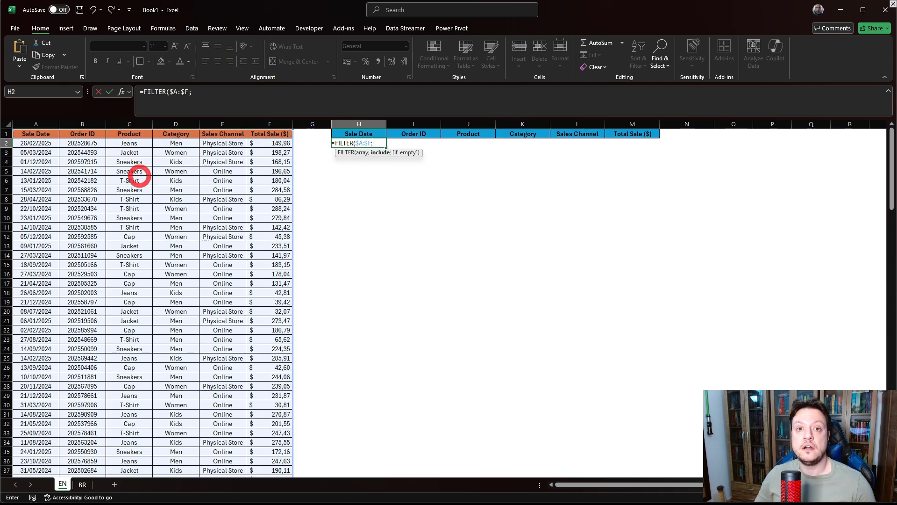
{"action": "left_click", "coordinate": [129, 133]}
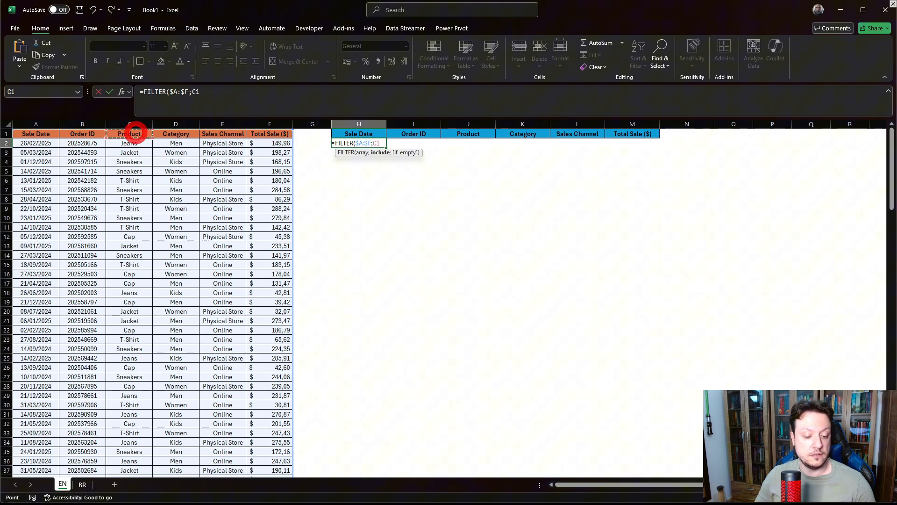
{"action": "left_click", "coordinate": [129, 124]}
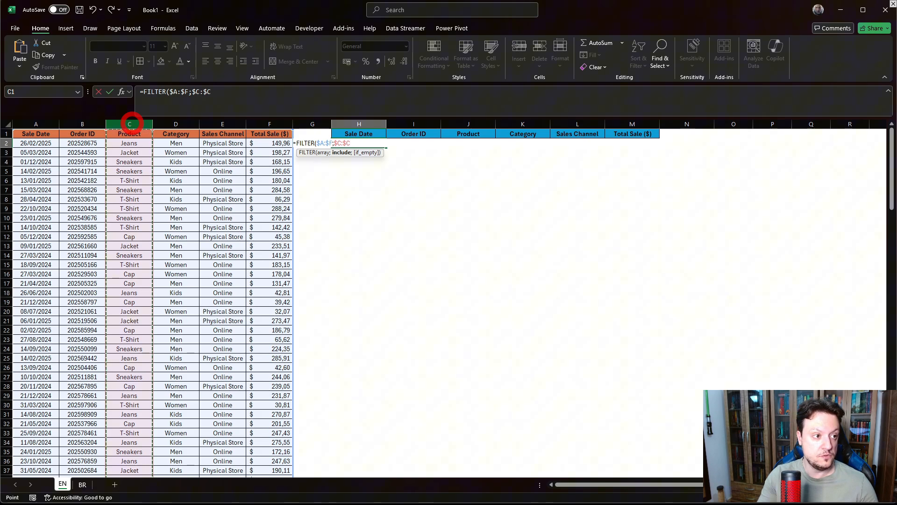
{"action": "type", "text": "=\"Jeans\""}
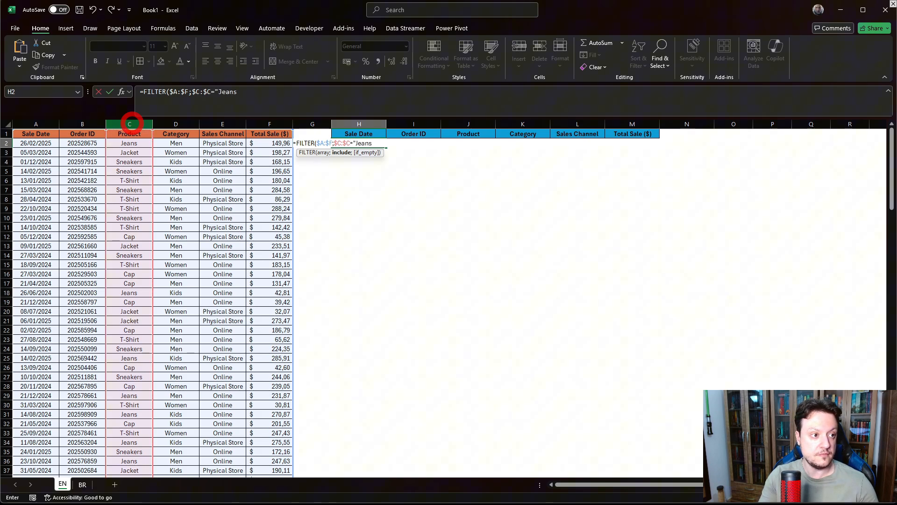
Close the parenthesis and commit the FILTER formula so Jeans rows spill into H:M
{"action": "type", "text": ")"}
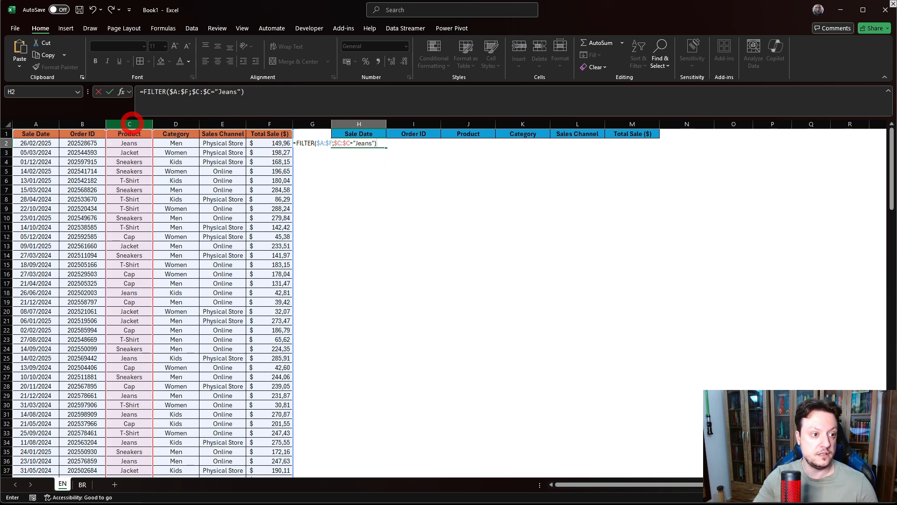
{"action": "key", "text": "Enter"}
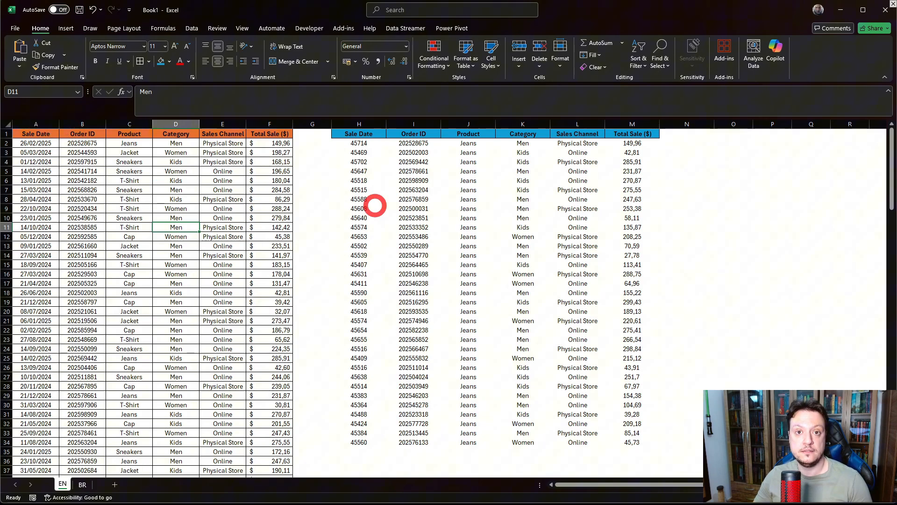
Review the spilled Jeans rows against the Product and Sales Channel source columns, returning to H2
{"action": "left_click", "coordinate": [413, 217]}
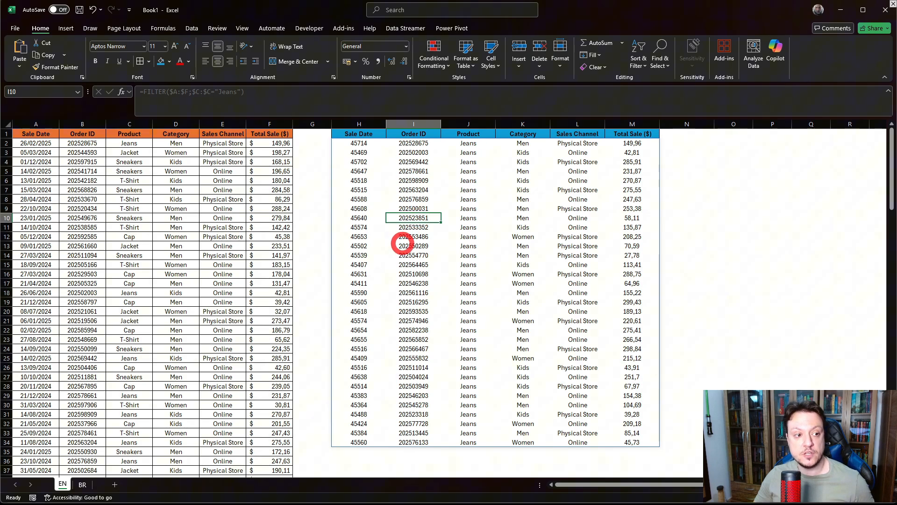
{"action": "left_click", "coordinate": [413, 246]}
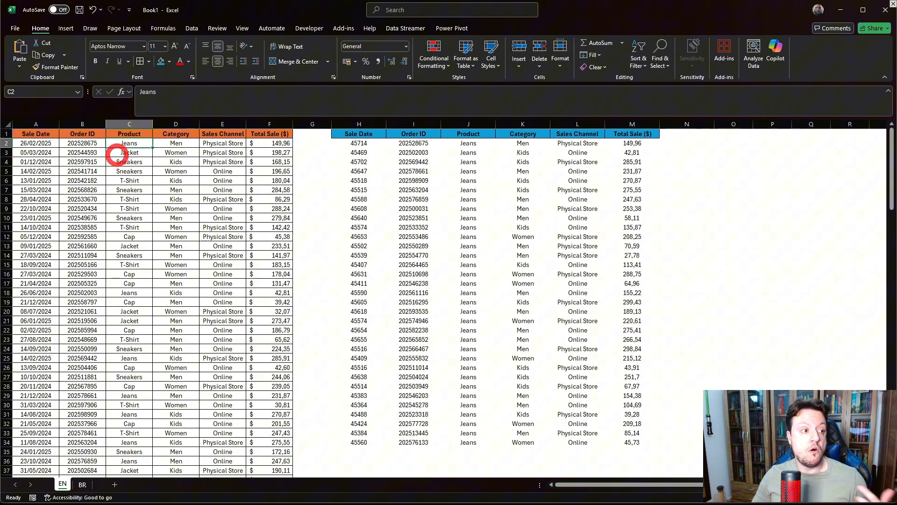
{"action": "left_click", "coordinate": [129, 152]}
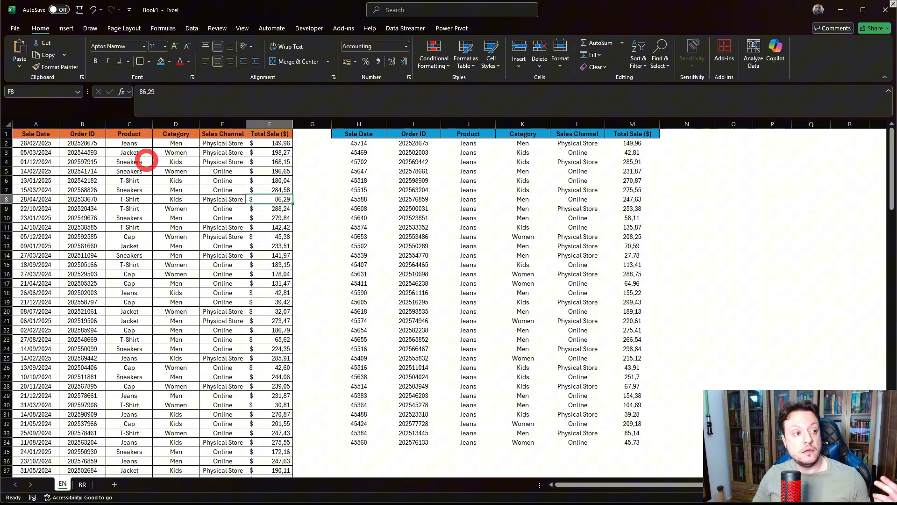
{"action": "left_click", "coordinate": [129, 134]}
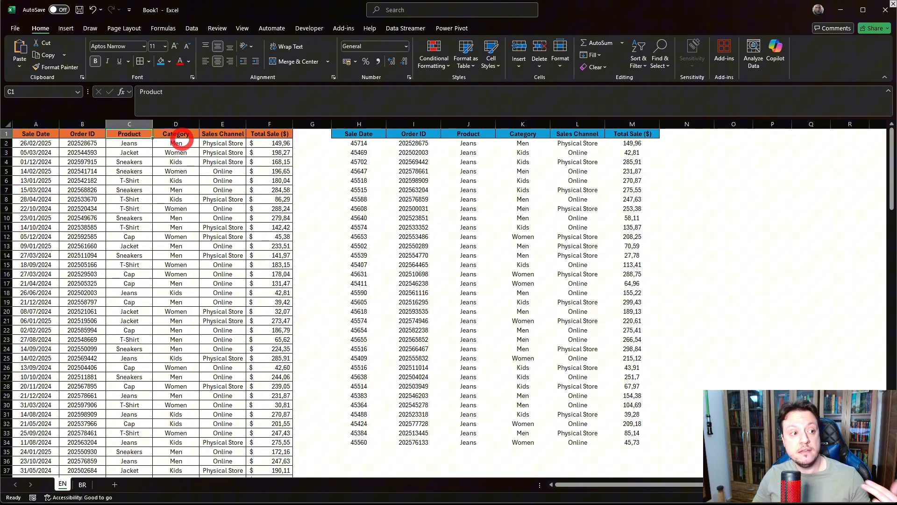
{"action": "left_click", "coordinate": [223, 133]}
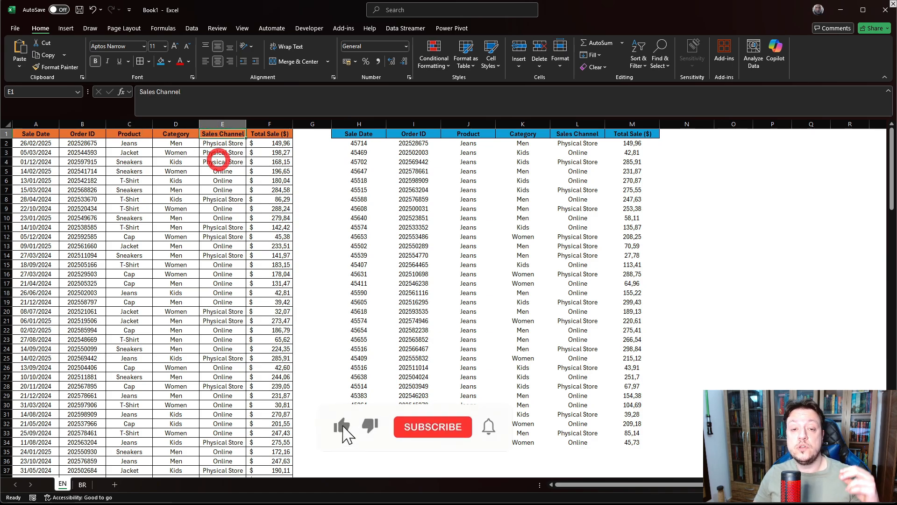
{"action": "left_click", "coordinate": [432, 426]}
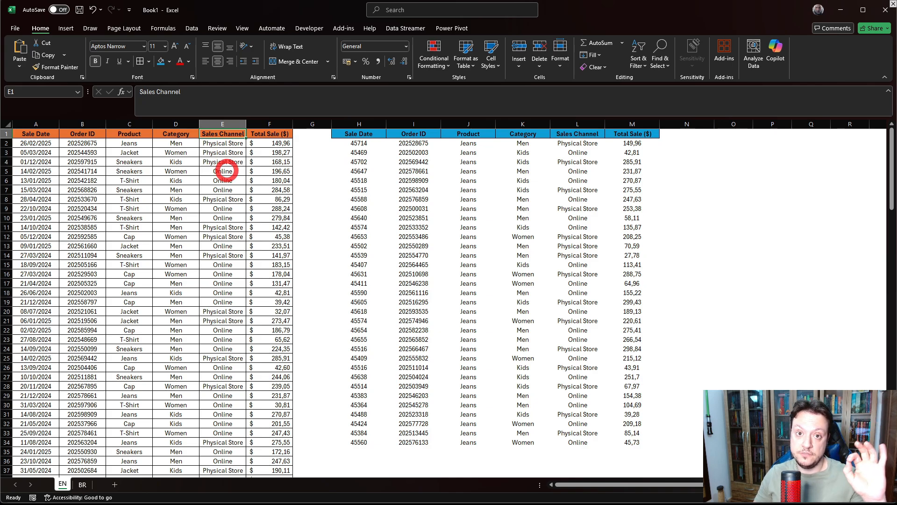
{"action": "left_click", "coordinate": [359, 143]}
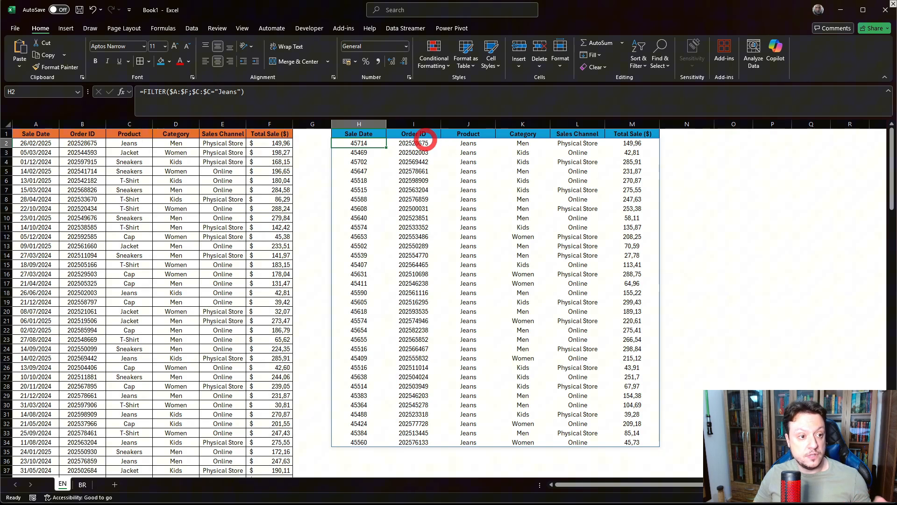
{"action": "mouse_move", "coordinate": [145, 134]}
{"action": "type", "text": "("}
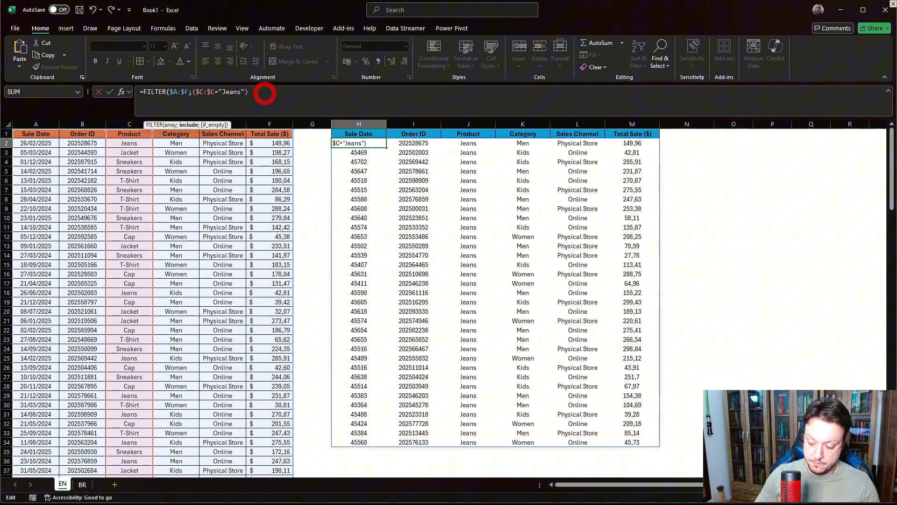
Extend the criteria to ($C:$C="Jeans")+($C:$C="Jacket") so Jacket rows are included
{"action": "type", "text": "+($C:$C="}
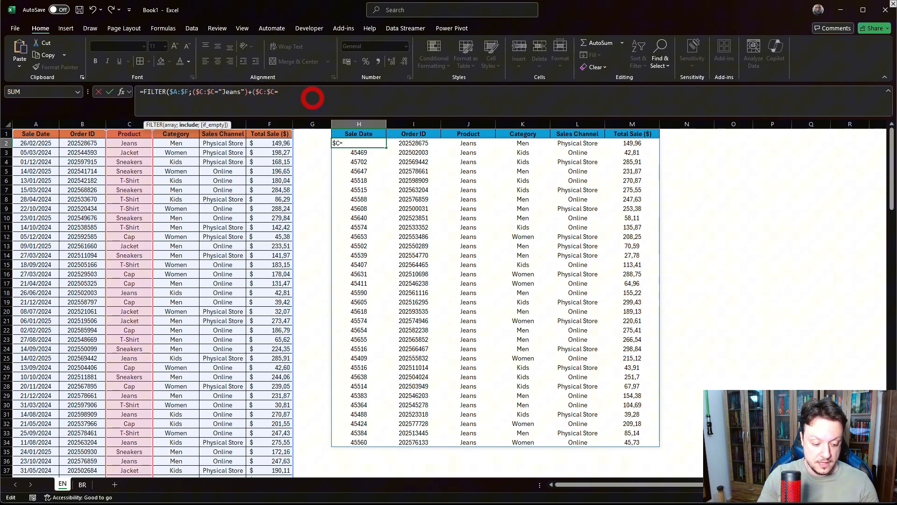
{"action": "type", "text": "\"Jacket"}
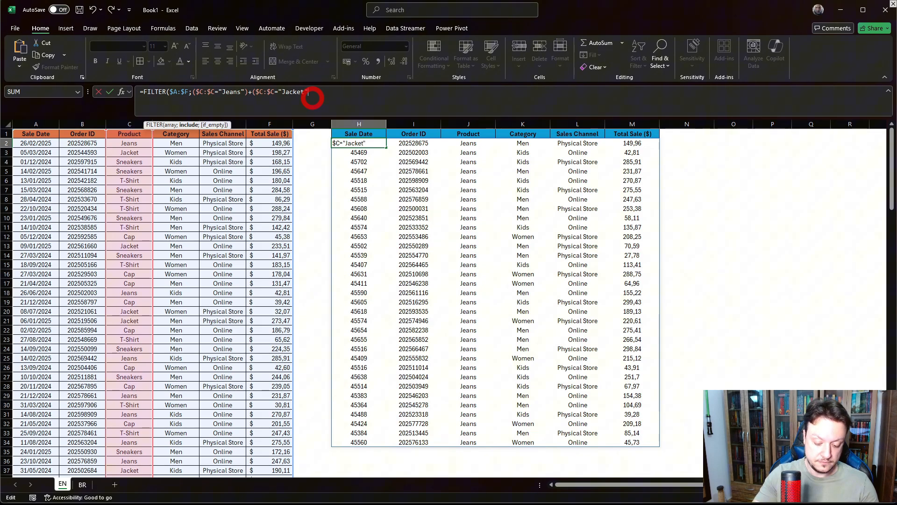
{"action": "type", "text": "\")"}
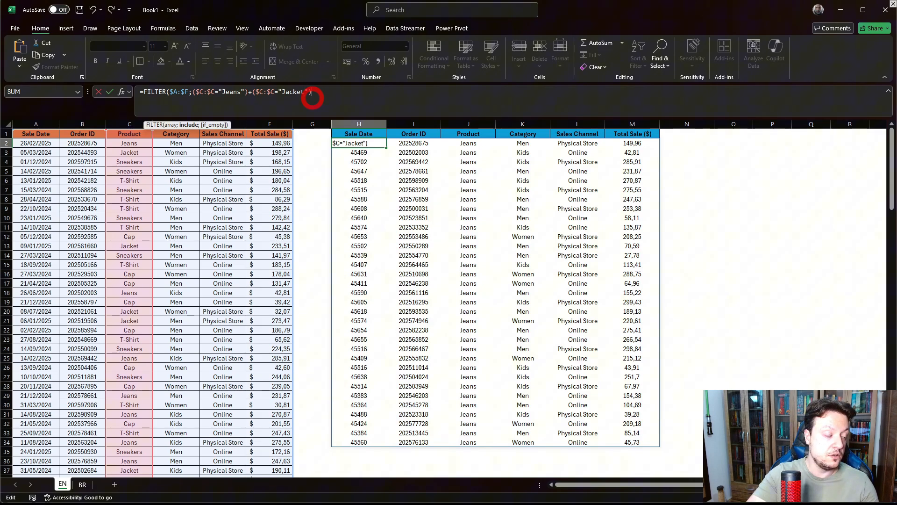
{"action": "type", "text": "))"}
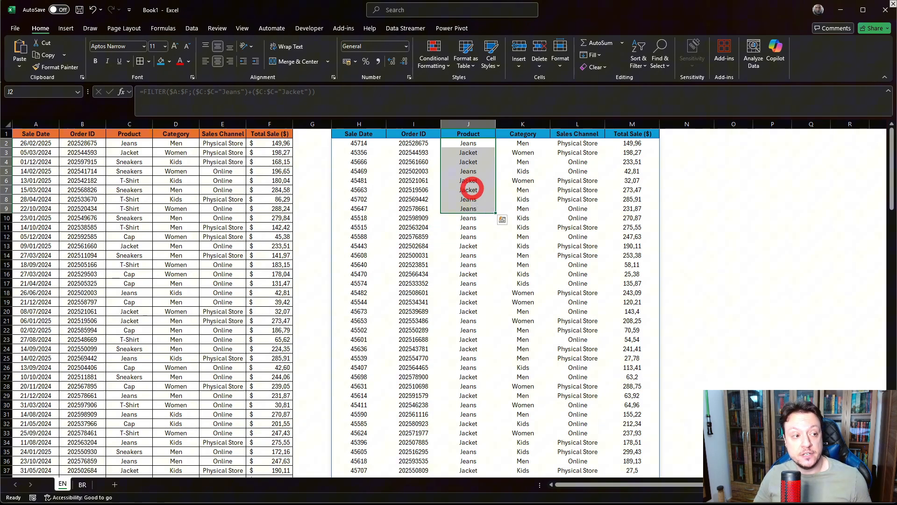
{"action": "left_click", "coordinate": [129, 134]}
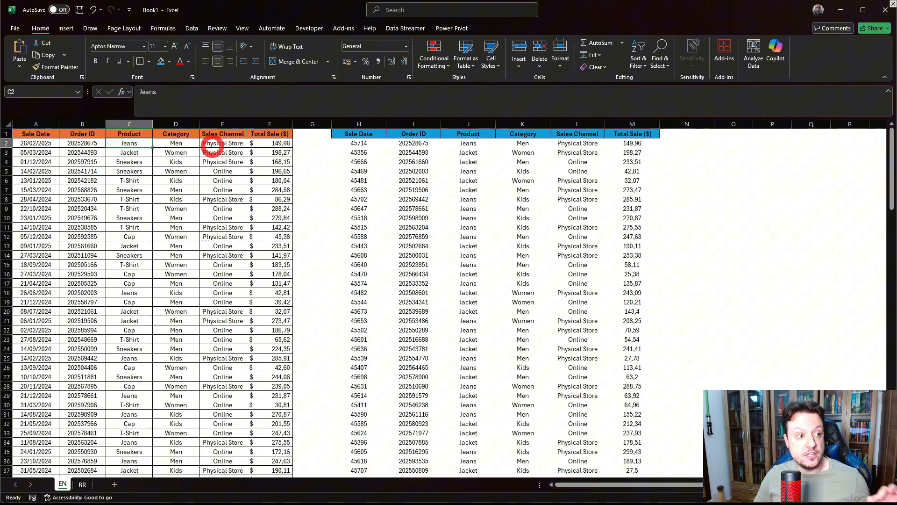
{"action": "left_click", "coordinate": [222, 171]}
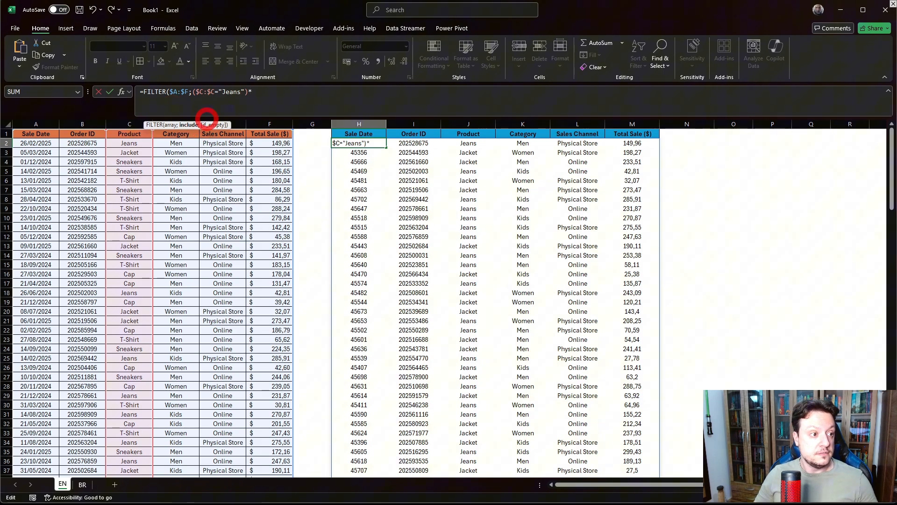
Change the criteria to ($C:$C="Jeans")*($E:$E="Online") keeping only online Jeans sales
{"action": "left_click", "coordinate": [223, 134]}
{"action": "type", "text": "$E:$E=\""}
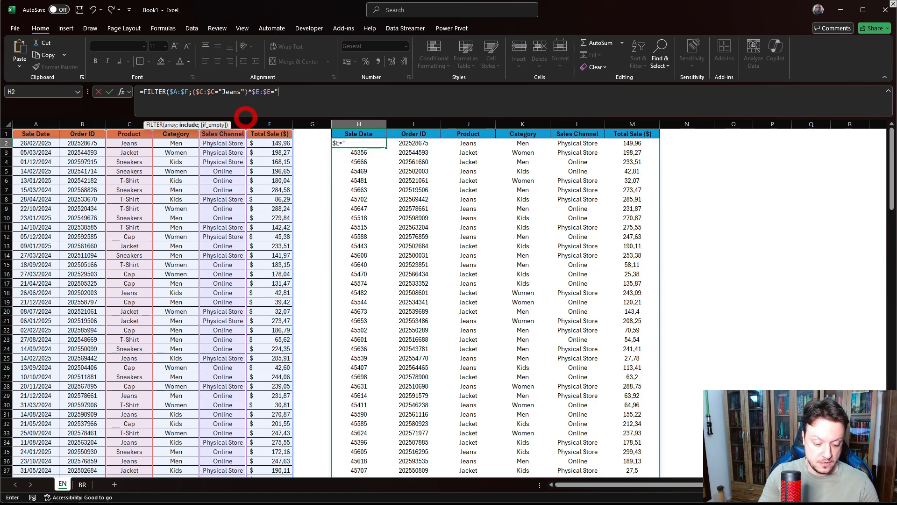
{"action": "type", "text": "Online\""}
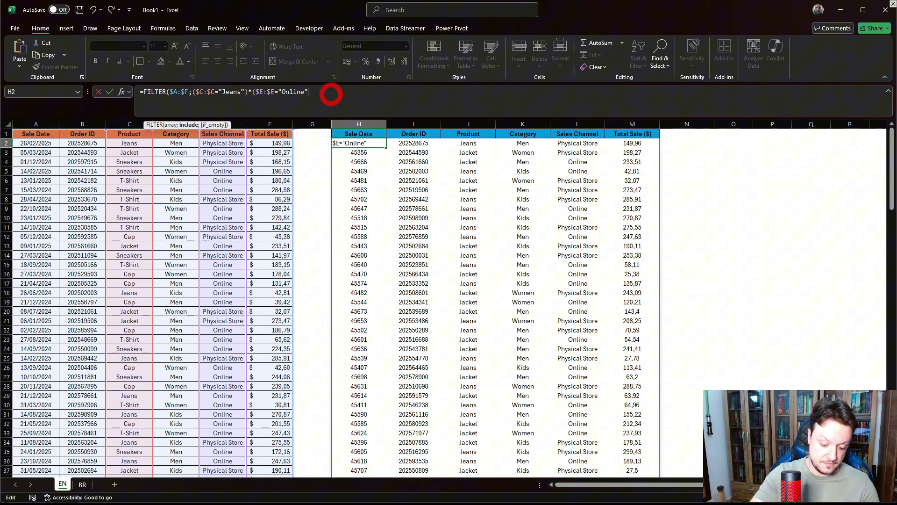
{"action": "type", "text": "))"}
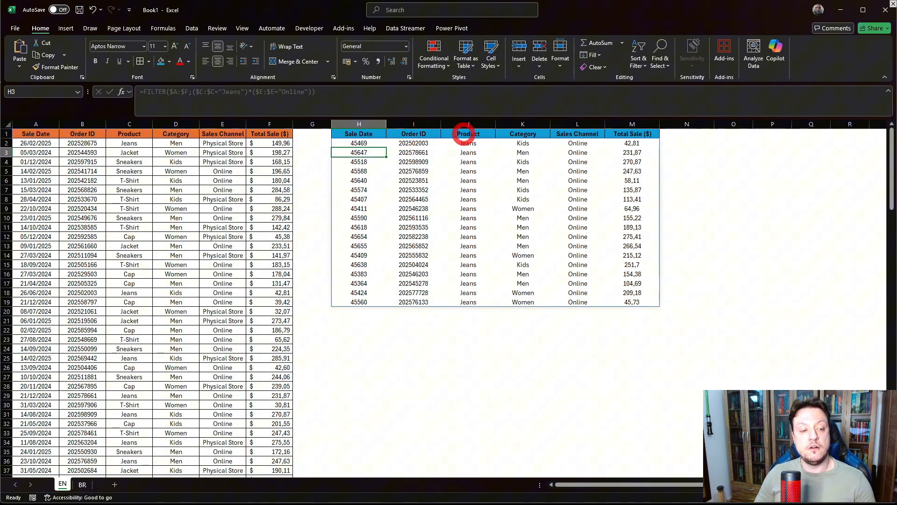
{"action": "left_click", "coordinate": [468, 142]}
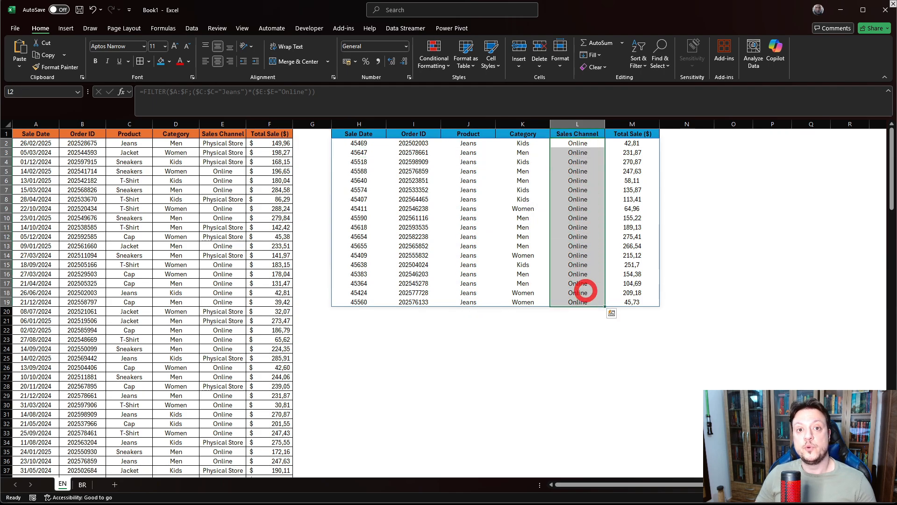
{"action": "left_click", "coordinate": [467, 349]}
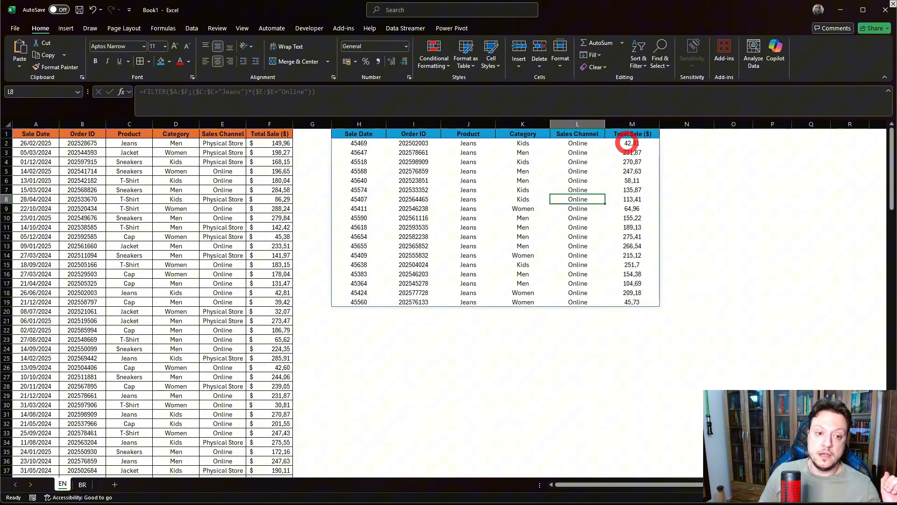
{"action": "left_click", "coordinate": [632, 143]}
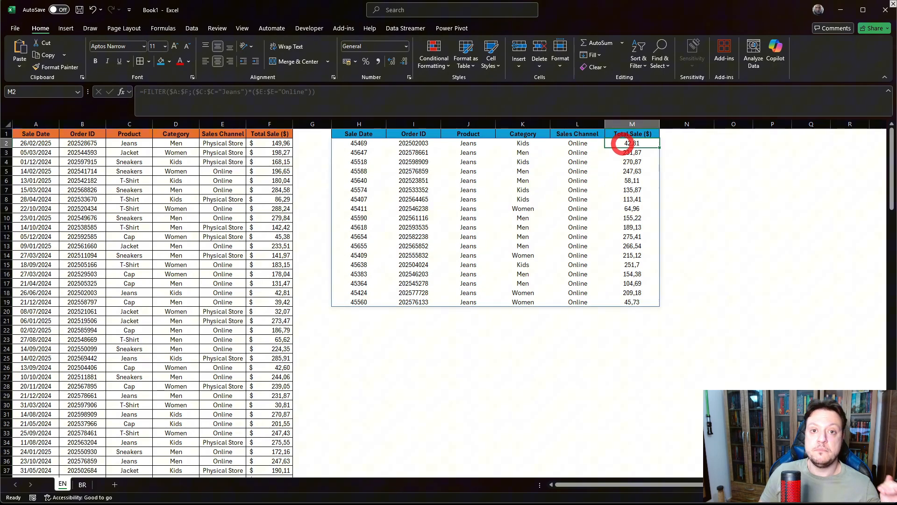
{"action": "left_click", "coordinate": [359, 143]}
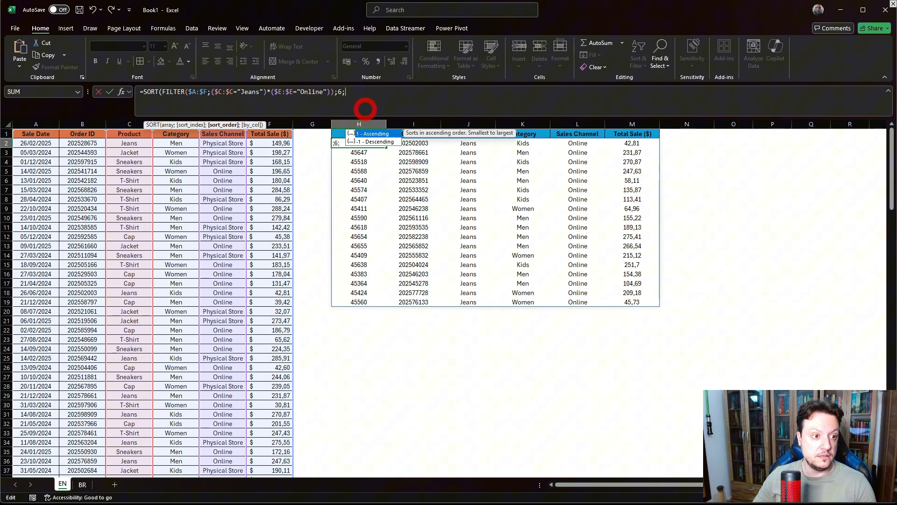
{"action": "mouse_move", "coordinate": [376, 142]}
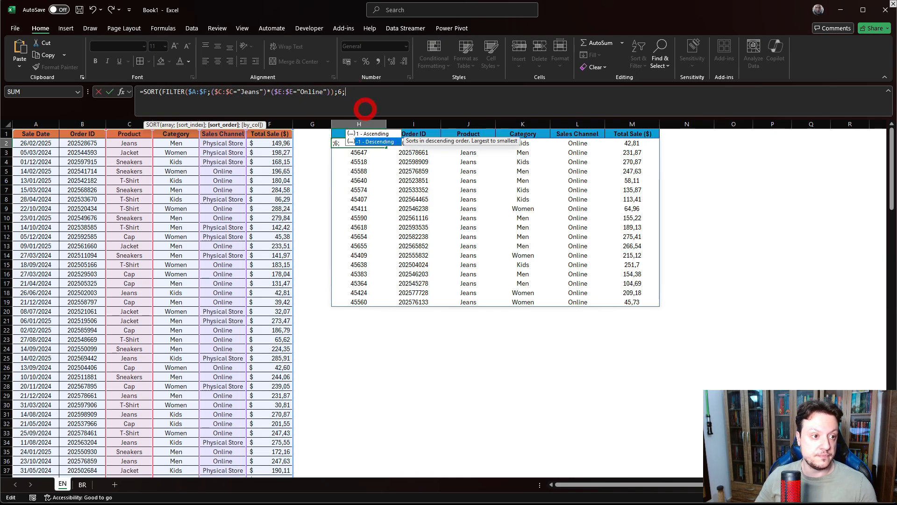
Finish SORT(FILTER(...);6;-1) and commit it, ordering results by Total Sale descending
{"action": "type", "text": "-1"}
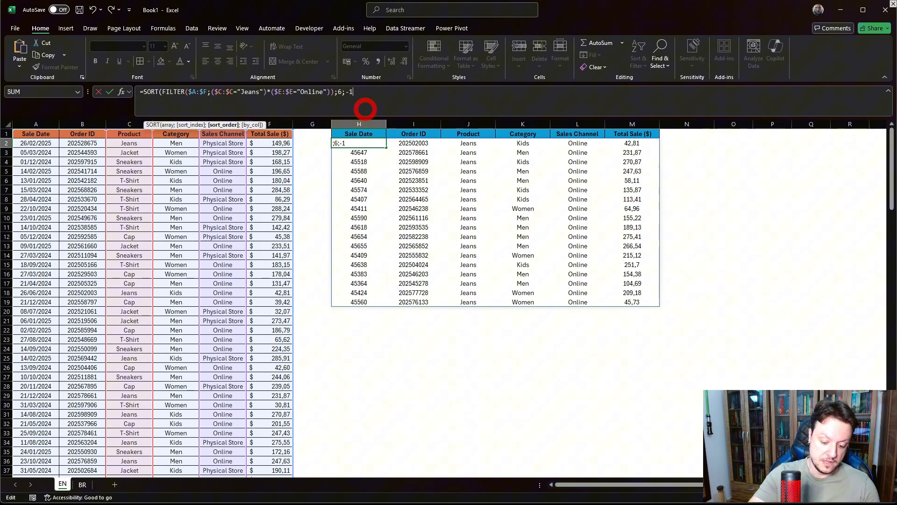
{"action": "type", "text": ")"}
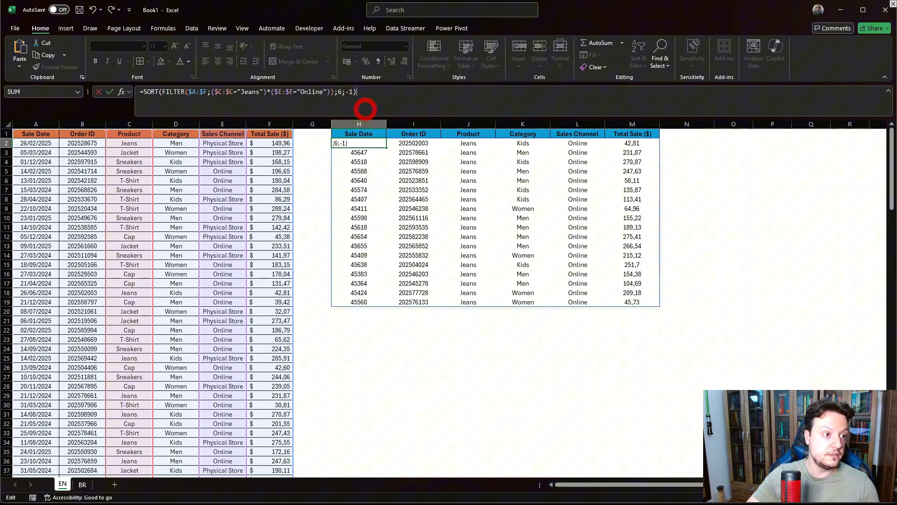
{"action": "key", "text": "Enter"}
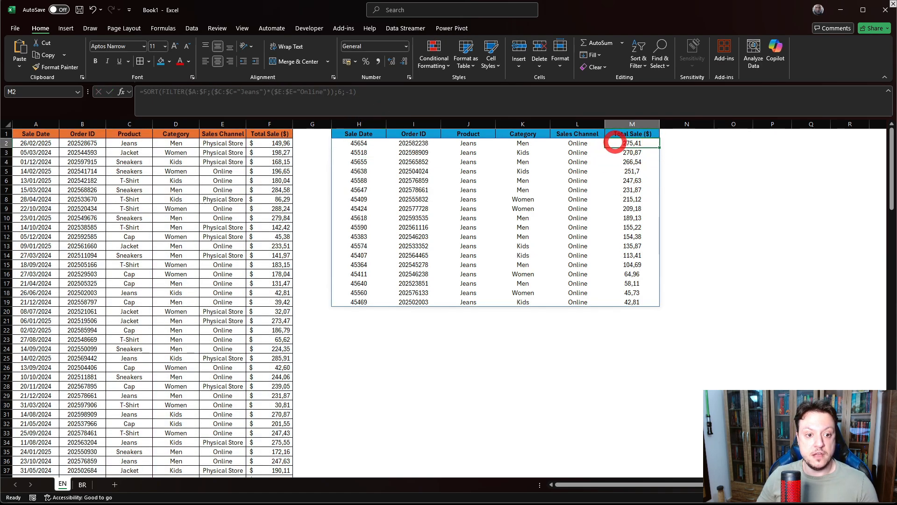
{"action": "left_click", "coordinate": [631, 301]}
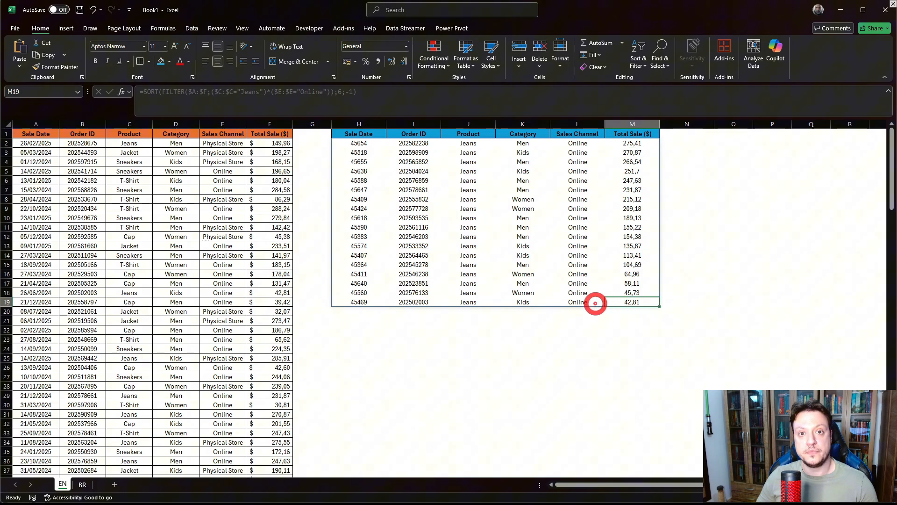